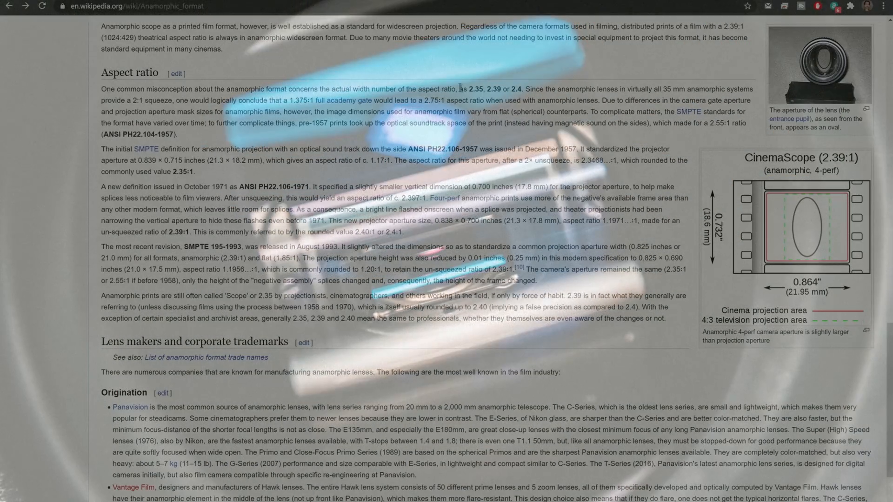
# Enable Ambient Occlusion, Screen Space Reflections and Motion Blur in Render Properties.
pyautogui.moveTo(417, 90); pyautogui.dragTo(523, 89)
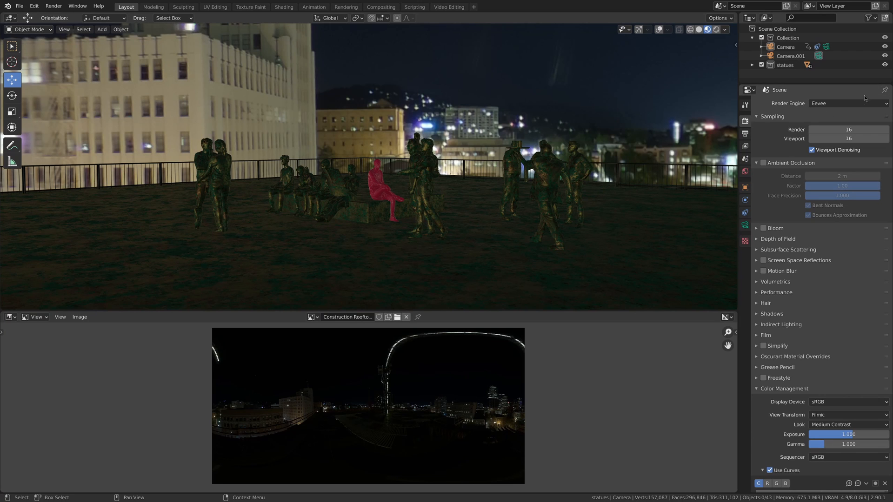
pyautogui.click(763, 164)
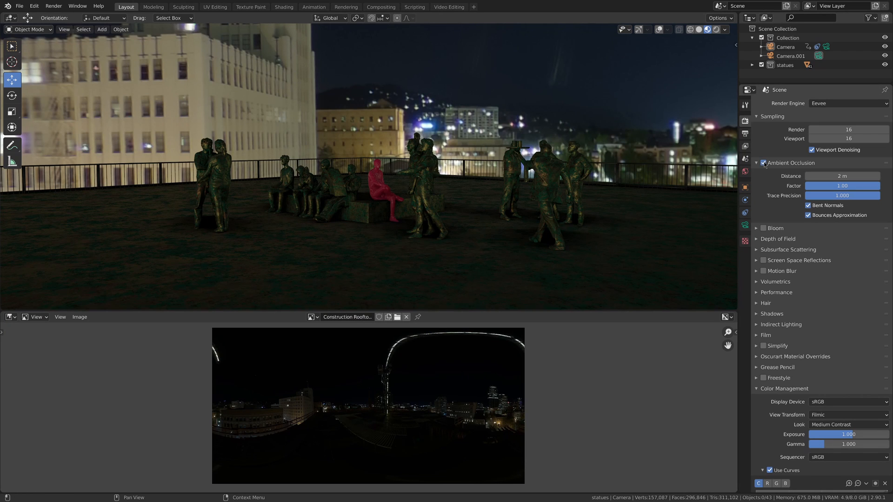
pyautogui.click(763, 260)
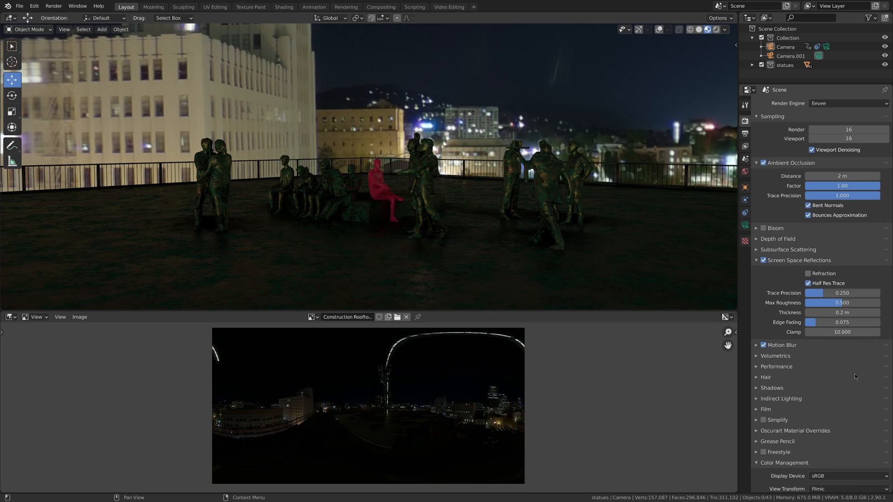
pyautogui.scroll(-3)
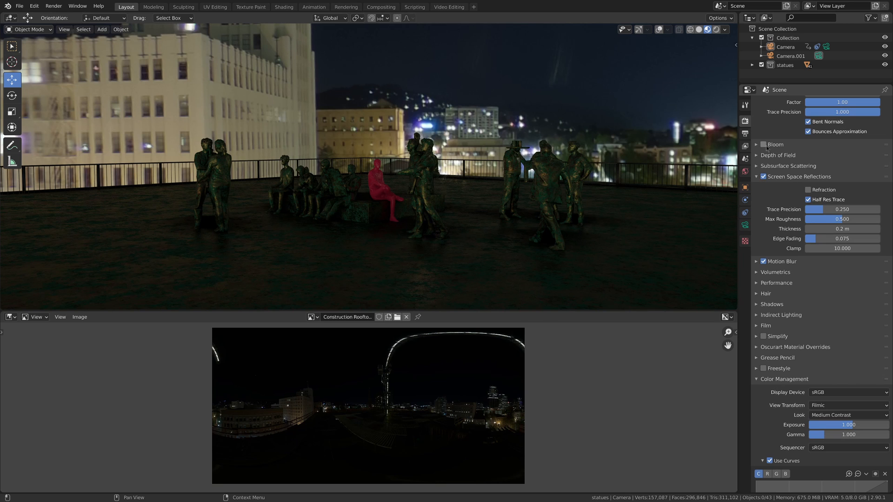
pyautogui.click(762, 144)
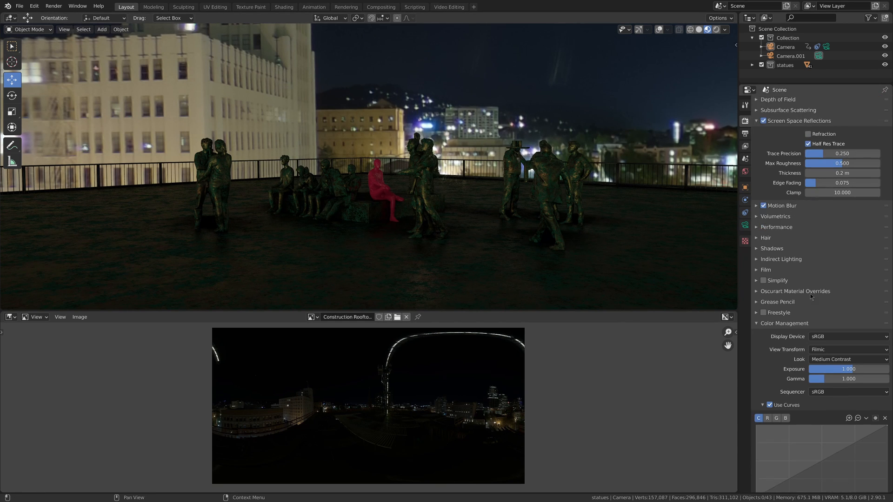
pyautogui.scroll(-3)
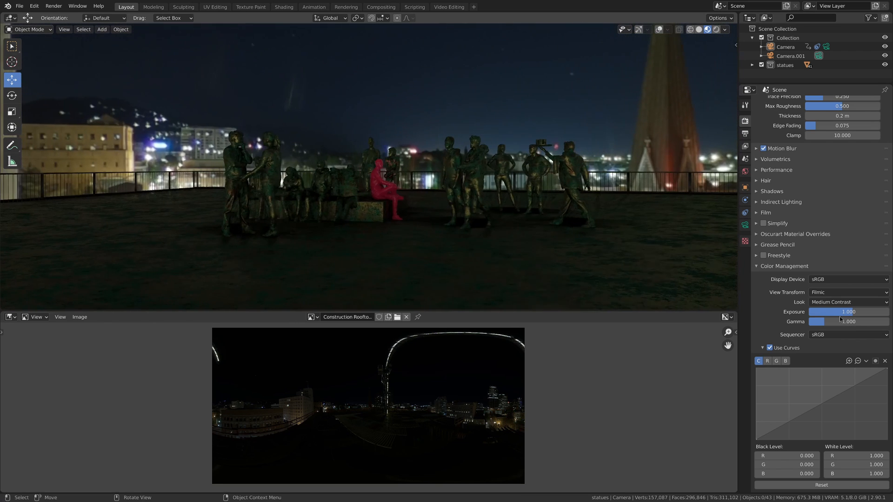
# Set the Color Management look to Very High Contrast with exposure 3.000.
pyautogui.click(848, 301)
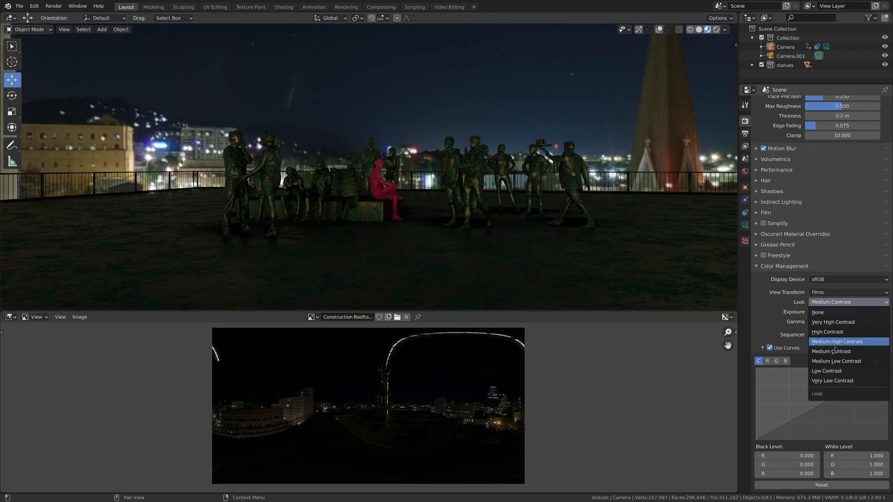
pyautogui.moveTo(833, 322)
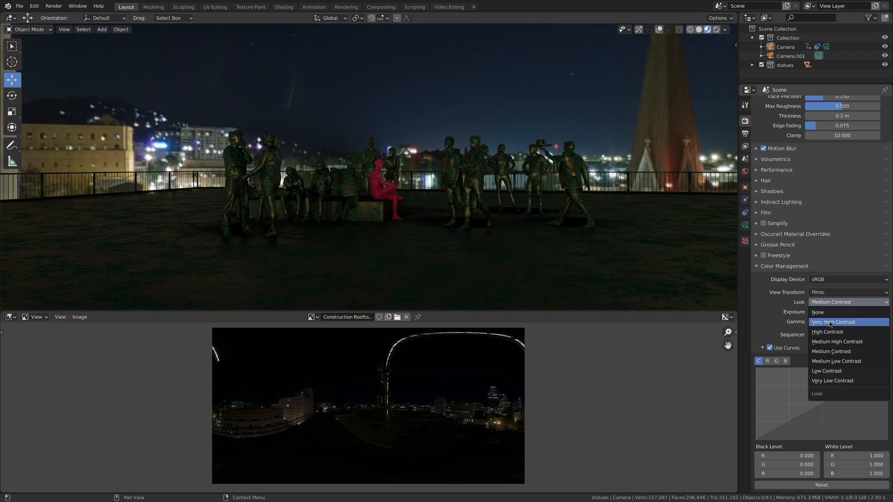
pyautogui.click(835, 322)
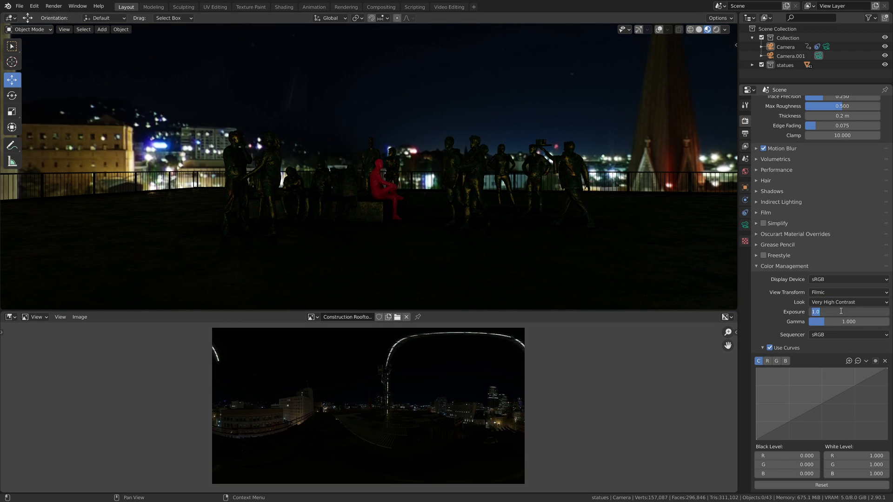
pyautogui.write('3.000')
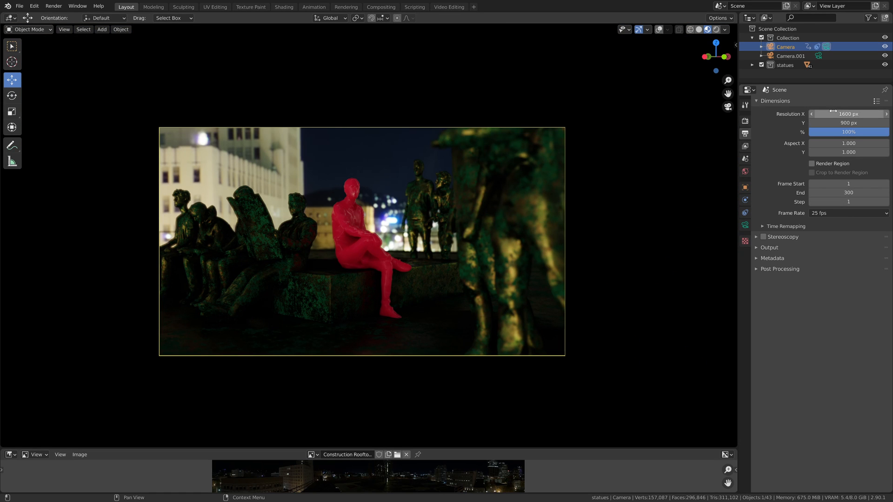
pyautogui.moveTo(848, 123)
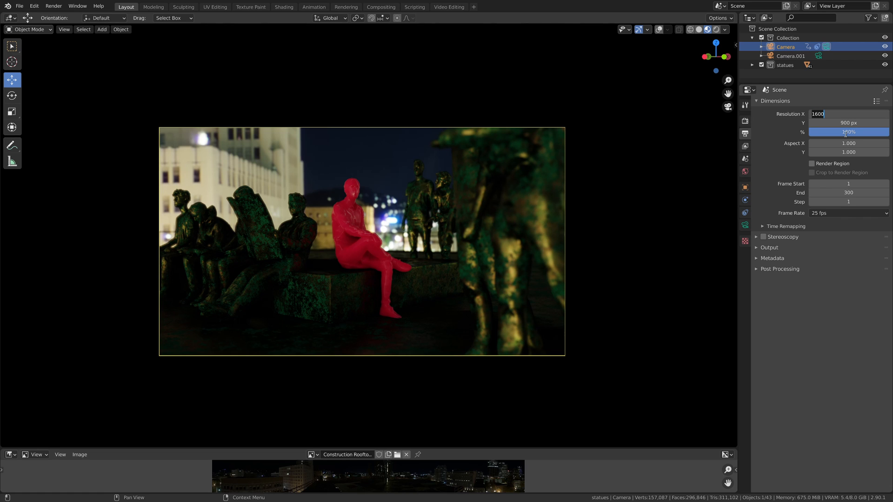
# Set the output Resolution X to 2048 pixels.
pyautogui.write('2048')
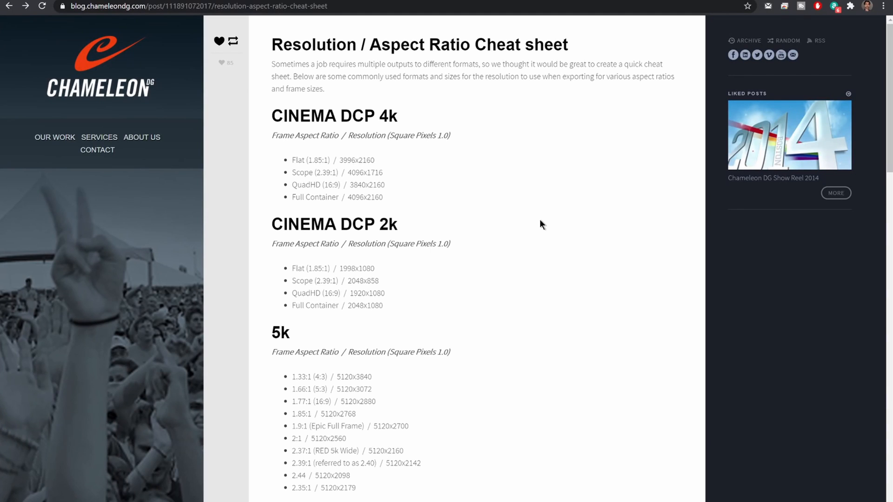
pyautogui.moveTo(263, 52)
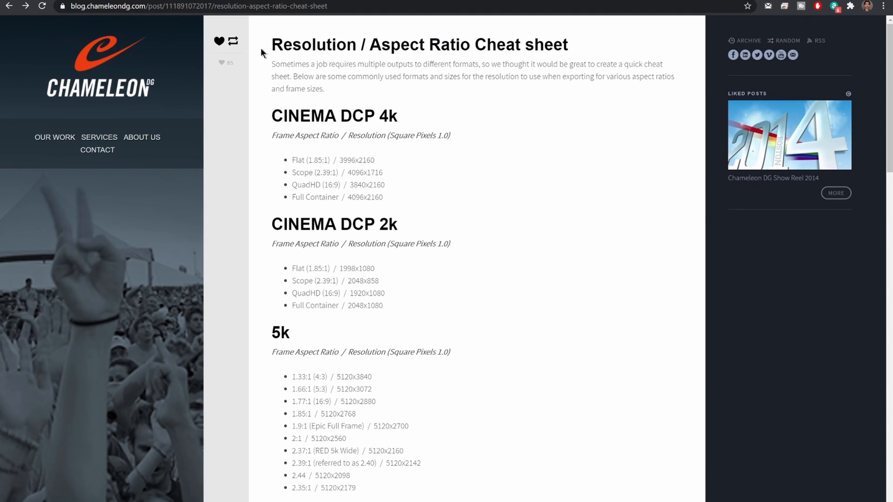
pyautogui.moveTo(270, 279)
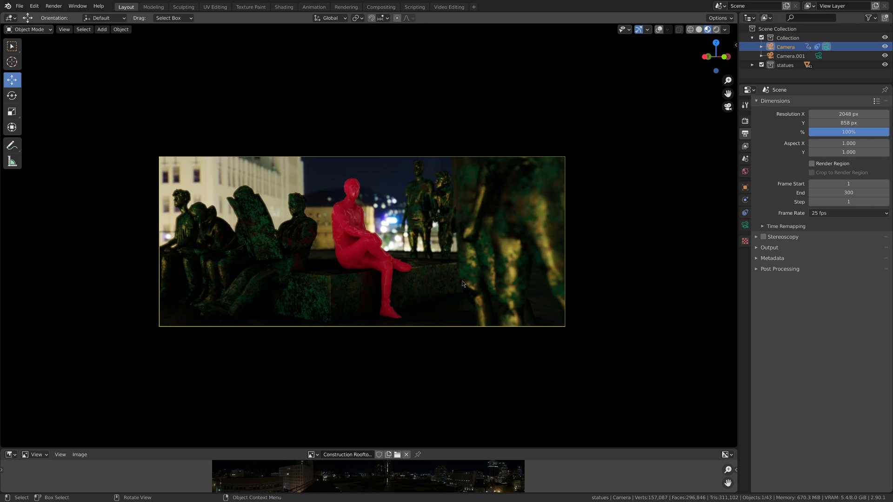
pyautogui.moveTo(296, 227)
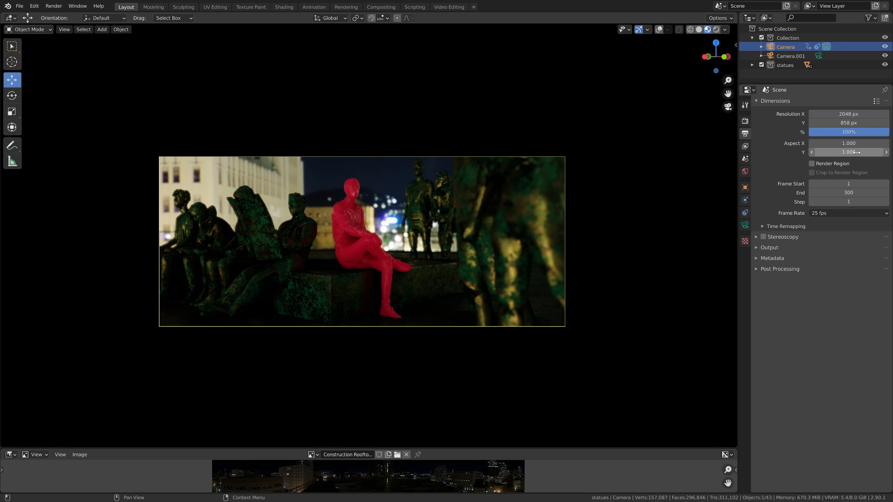
# Set the pixel Aspect Y to 2.000 for an anamorphic squeeze.
pyautogui.click(848, 151)
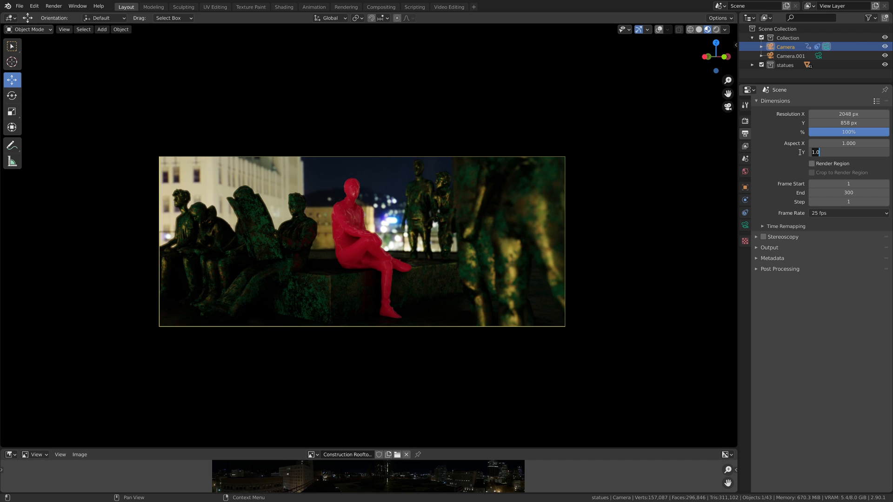
pyautogui.write('2.000')
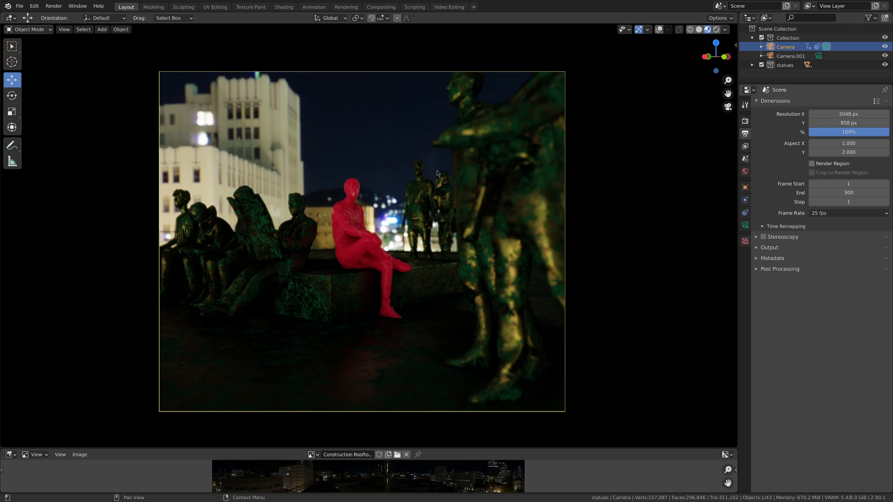
pyautogui.moveTo(572, 388)
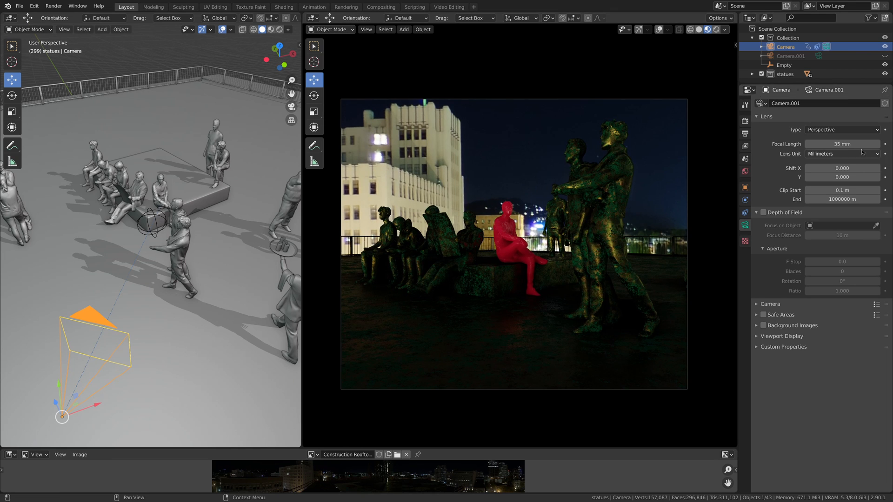
# Keep the 35 mm focal length, enable Depth of Field and replace the statue focus target with another object.
pyautogui.moveTo(842, 143); pyautogui.dragTo(849, 143)
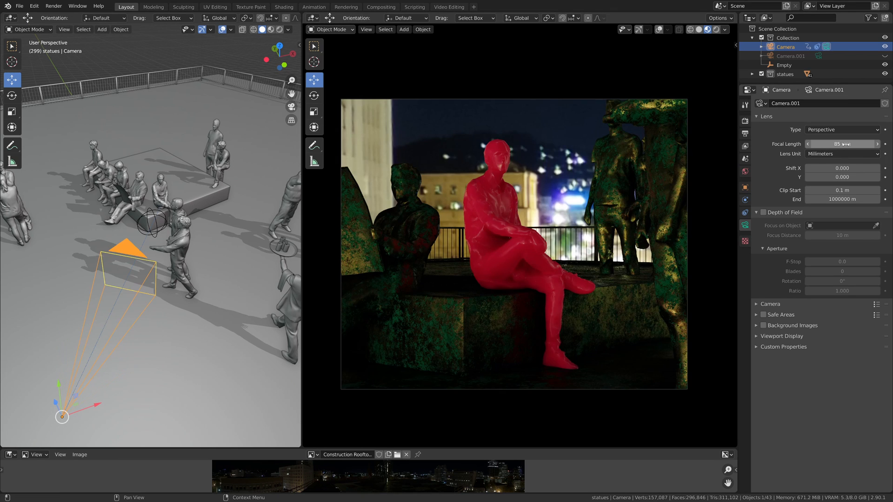
pyautogui.click(842, 144)
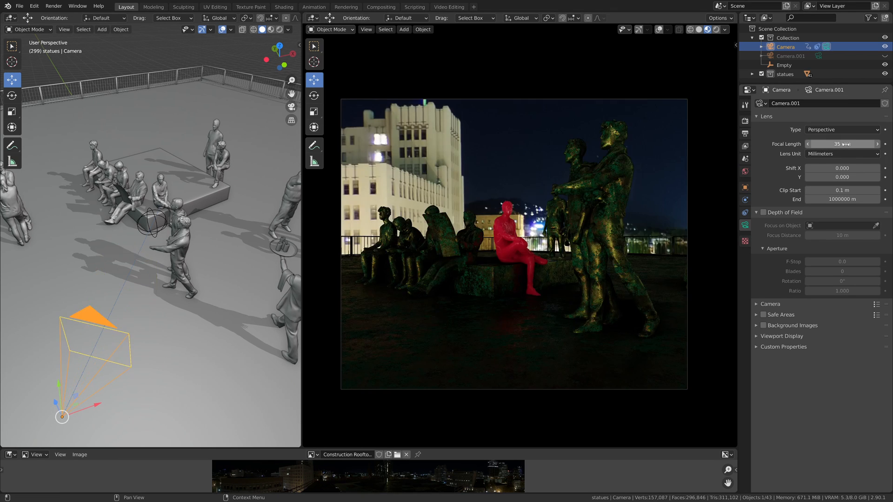
pyautogui.click(763, 212)
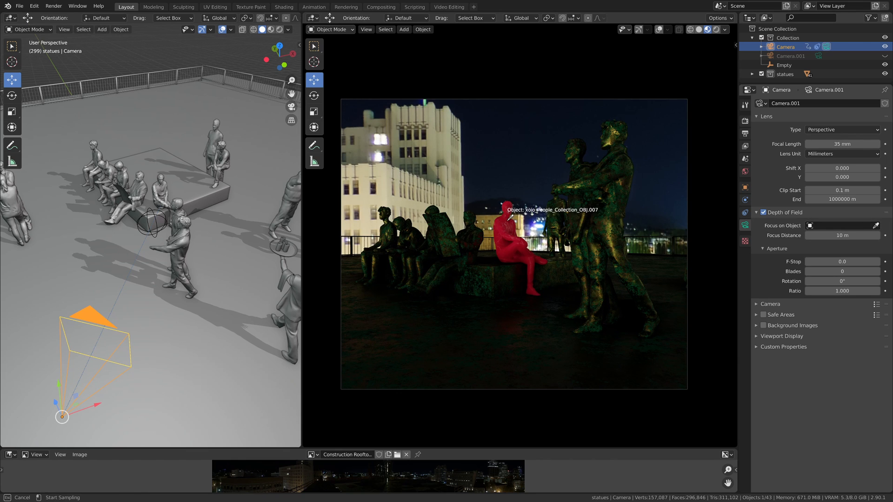
pyautogui.click(511, 217)
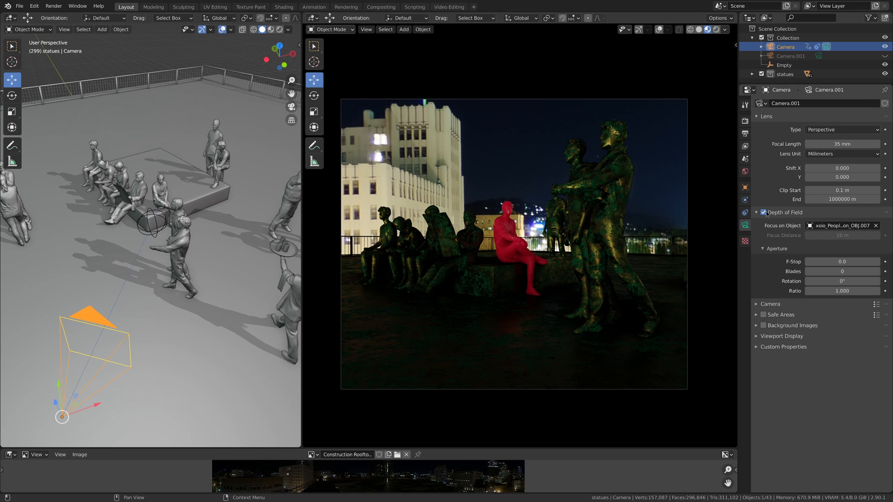
pyautogui.click(876, 225)
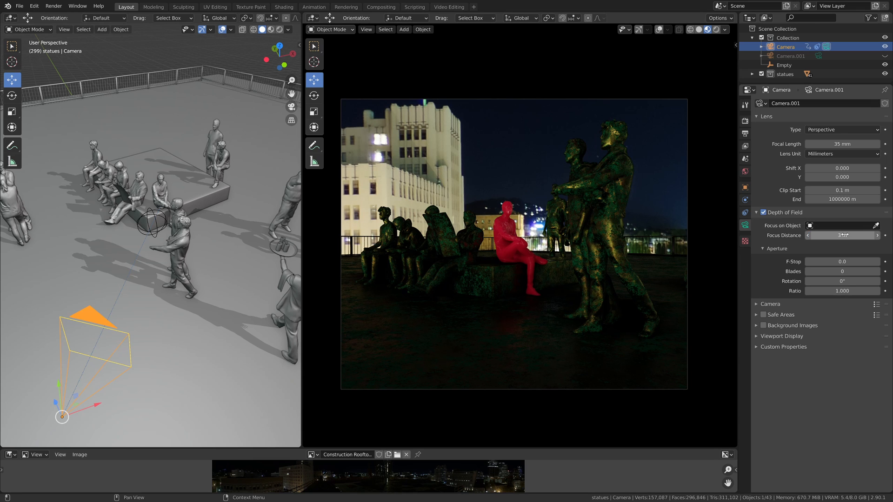
pyautogui.click(783, 65)
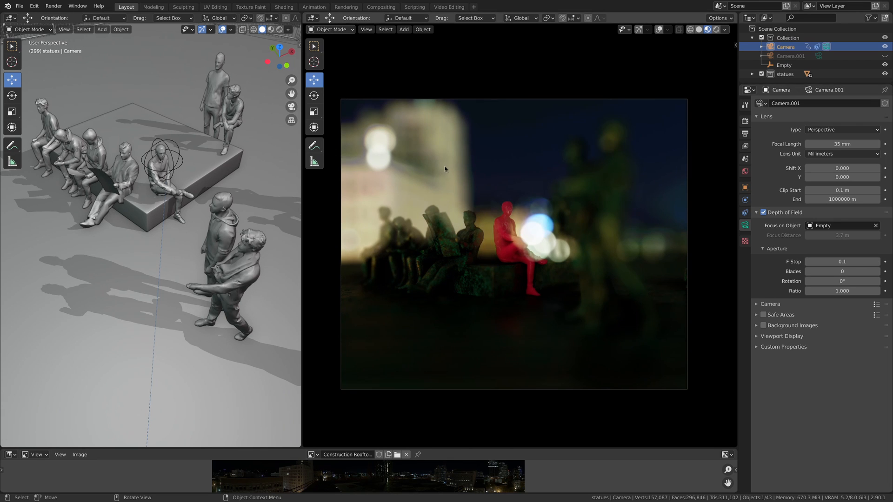
pyautogui.moveTo(574, 226)
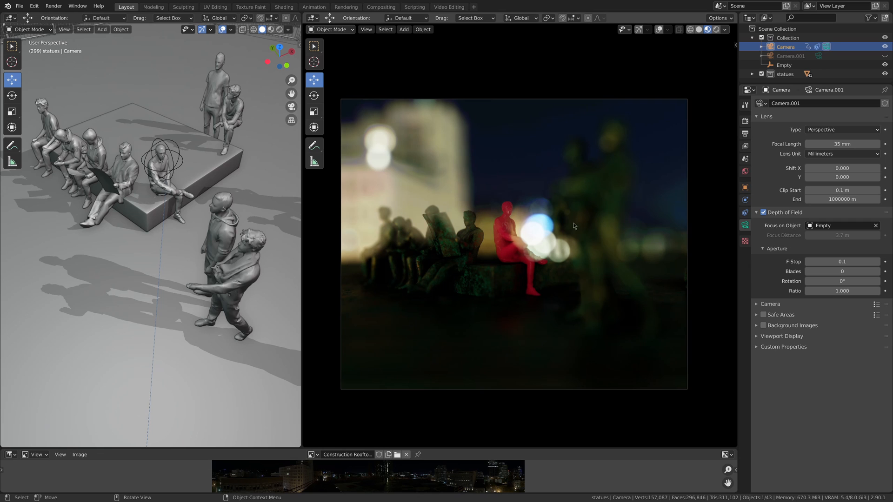
pyautogui.moveTo(538, 253)
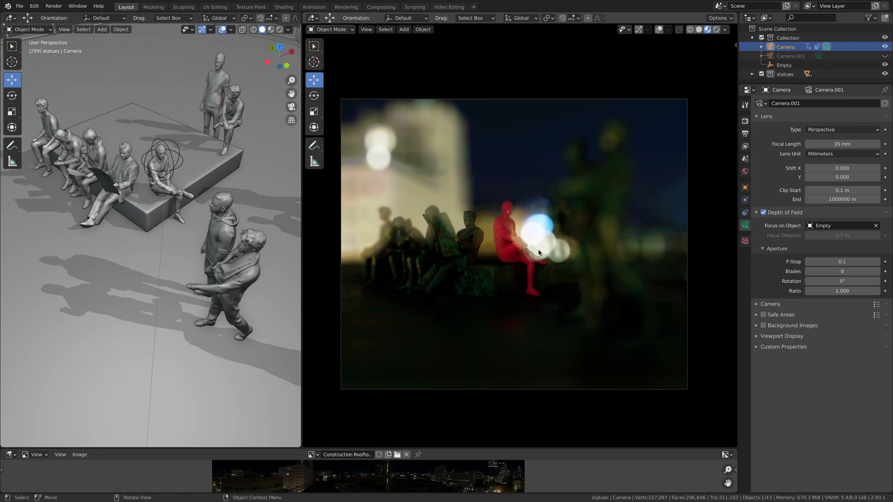
pyautogui.moveTo(522, 230)
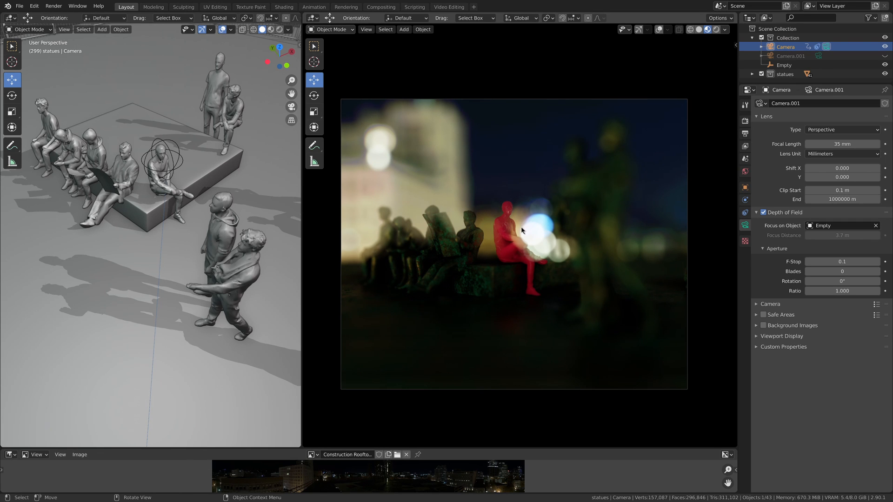
pyautogui.moveTo(545, 234)
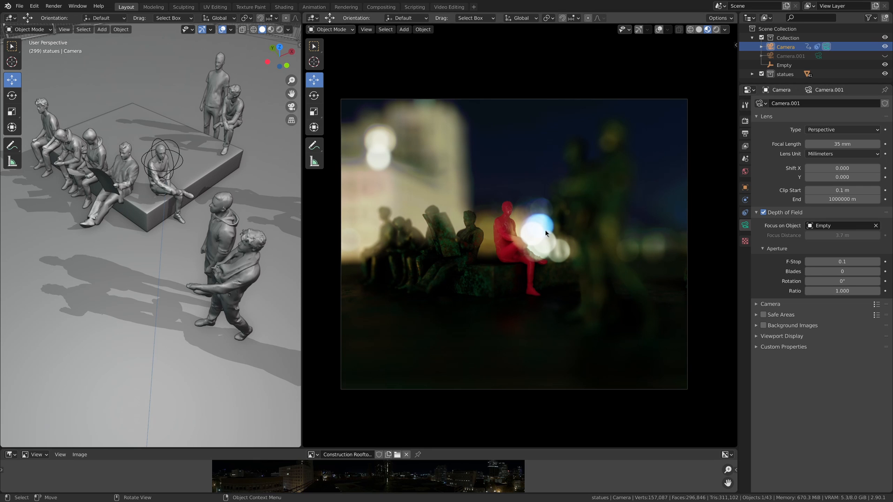
# Set the camera aperture blades and F-stop for the bokeh shape, ready to render.
pyautogui.click(842, 270)
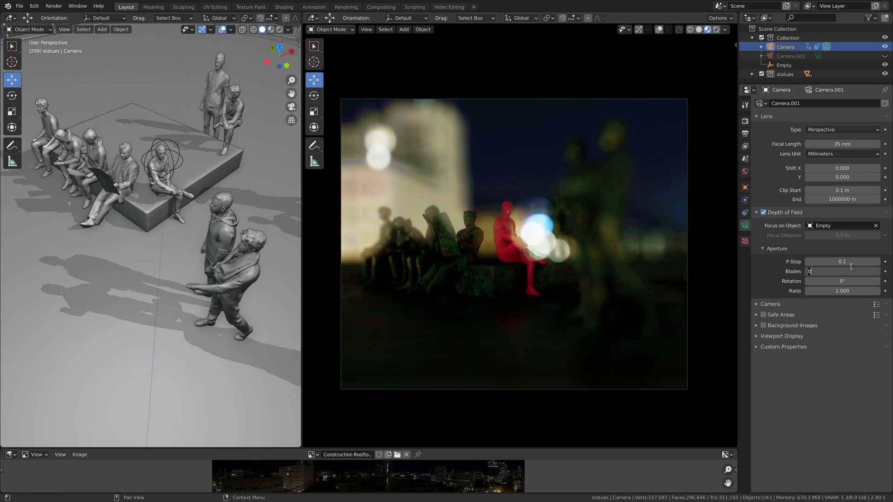
pyautogui.write('8')
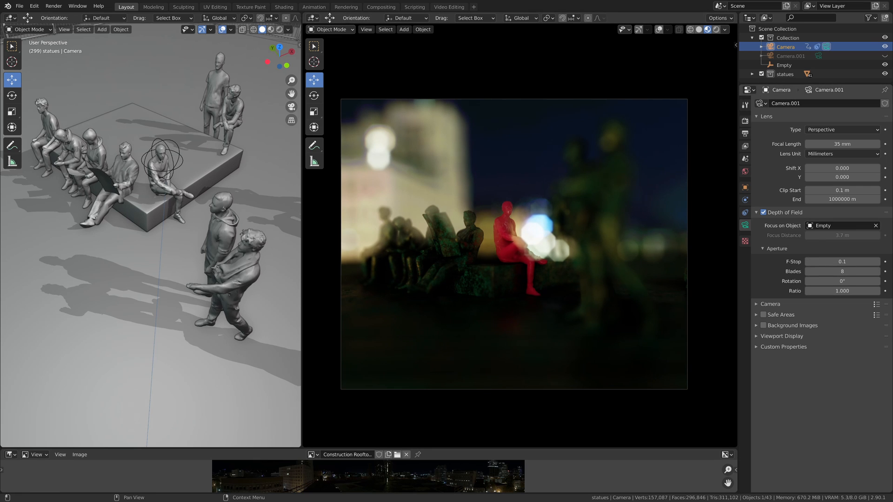
pyautogui.click(842, 271)
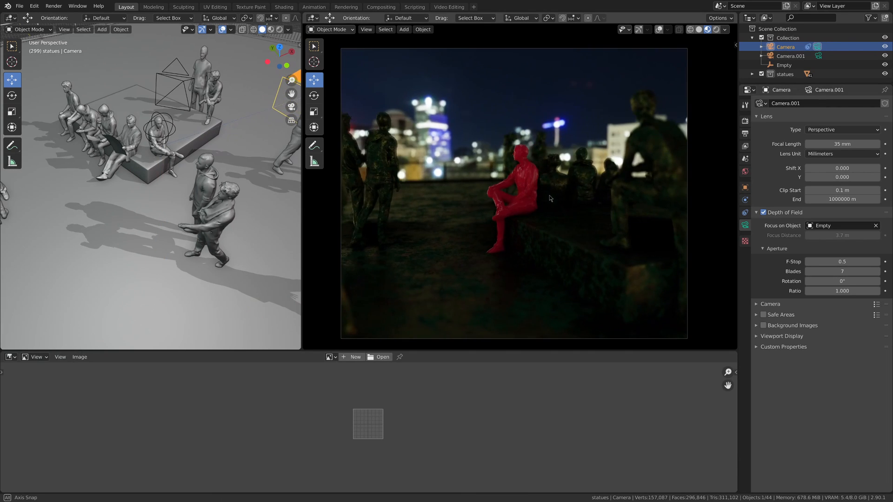
pyautogui.click(53, 6)
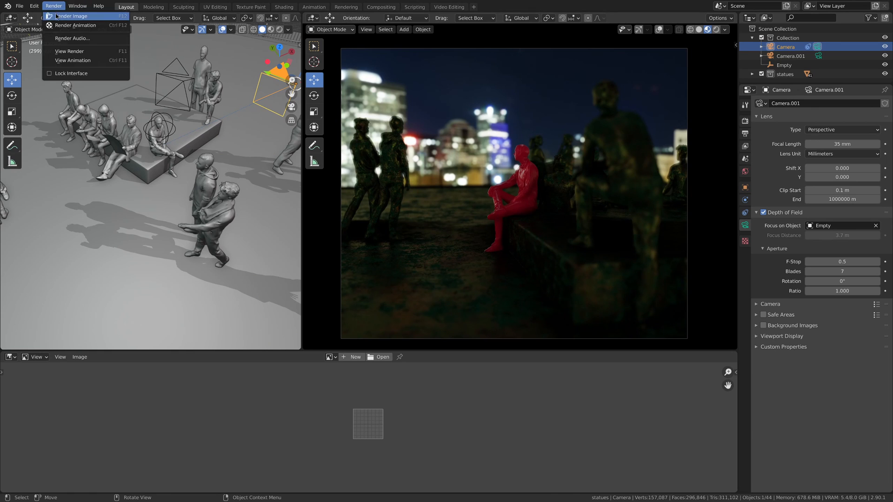
# In the Compositing workspace, add a Viewer node on the render and a Scale node to stretch it vertically.
pyautogui.click(380, 7)
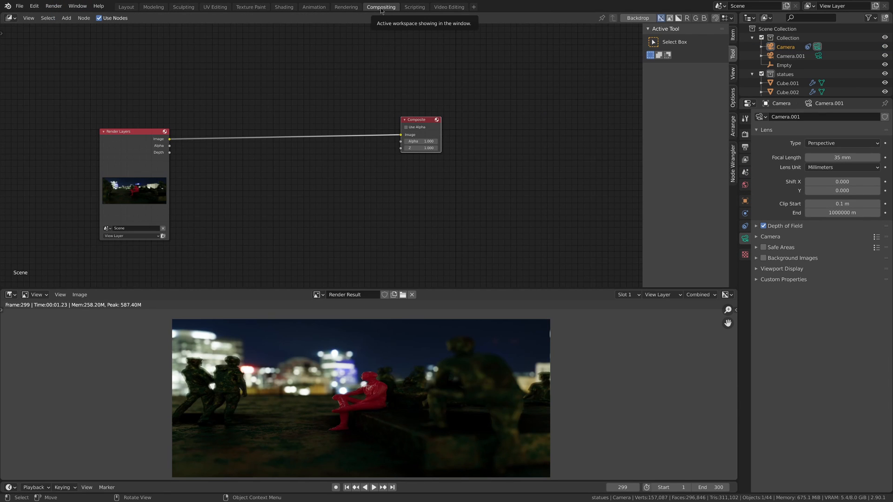
pyautogui.click(66, 18)
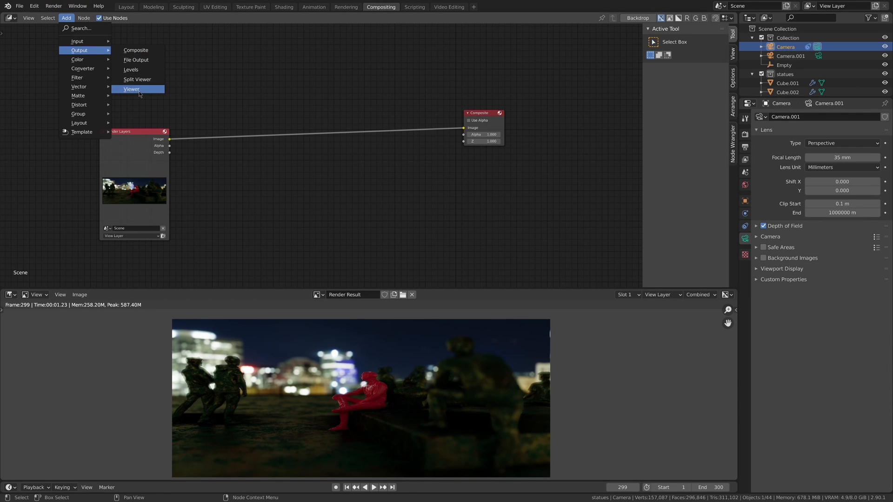
pyautogui.click(132, 90)
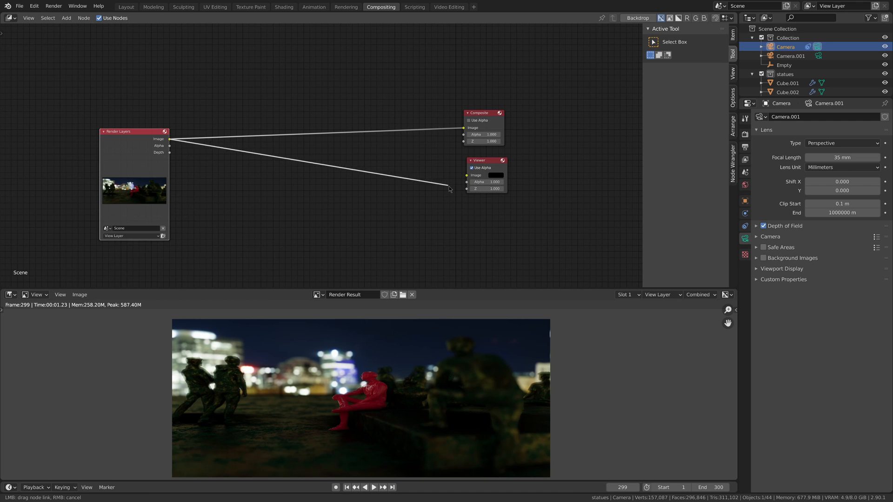
pyautogui.click(637, 18)
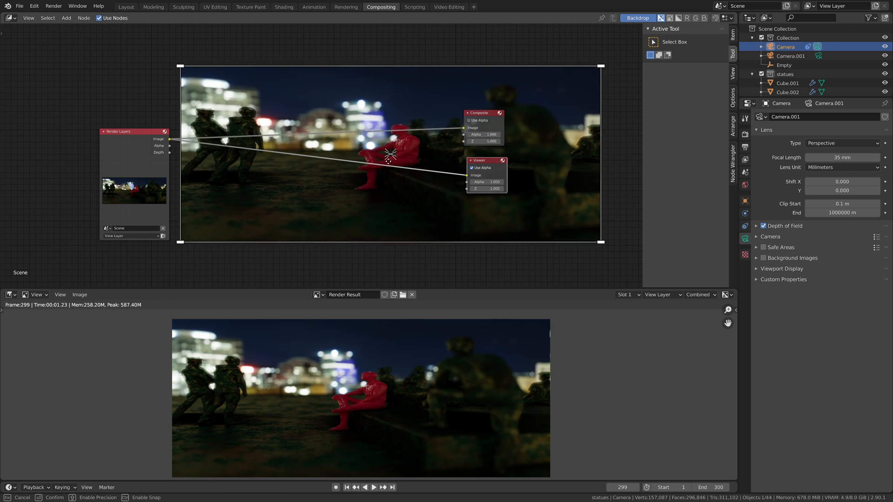
pyautogui.click(66, 18)
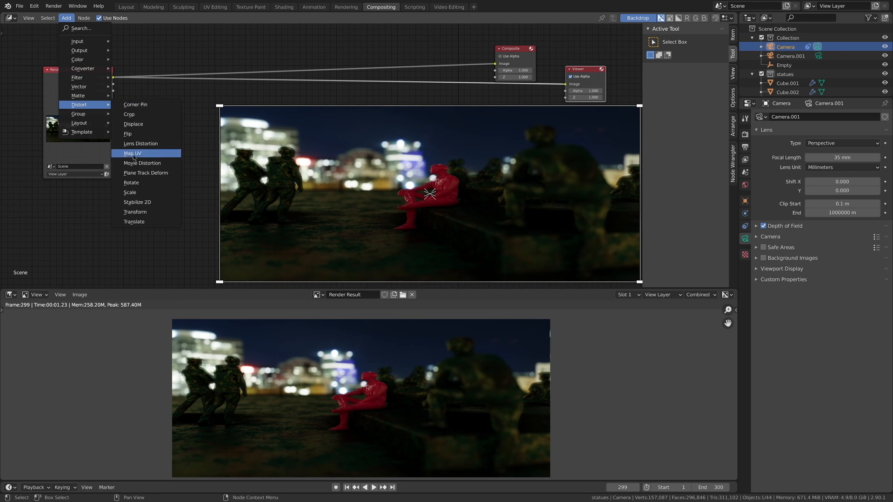
pyautogui.click(129, 191)
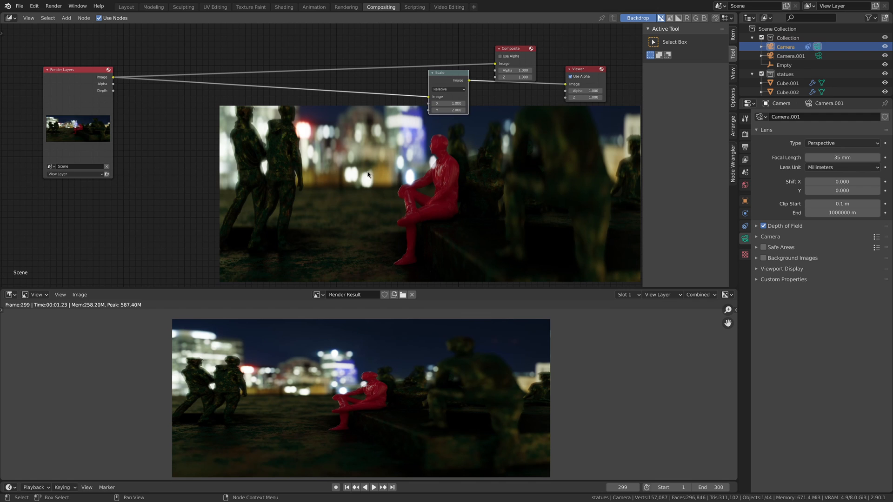
# Add Lens Distortion and Glare nodes wired between the render layer and the Scale node.
pyautogui.click(66, 18)
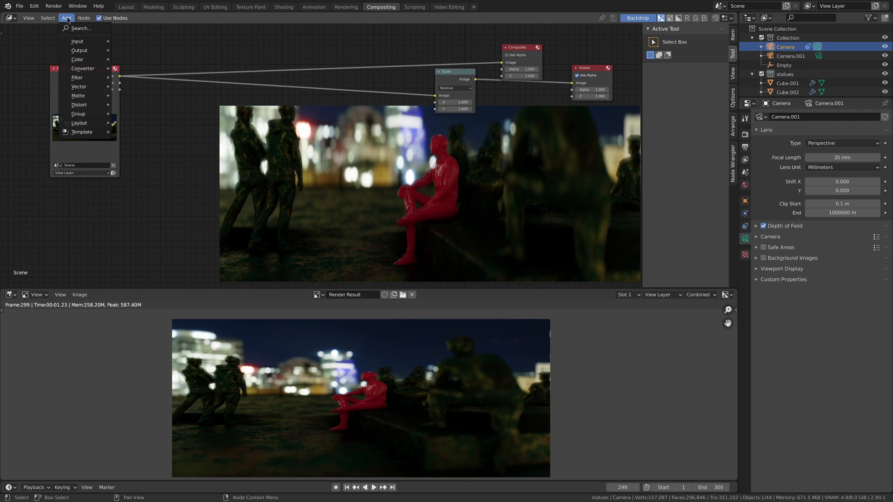
pyautogui.moveTo(78, 104)
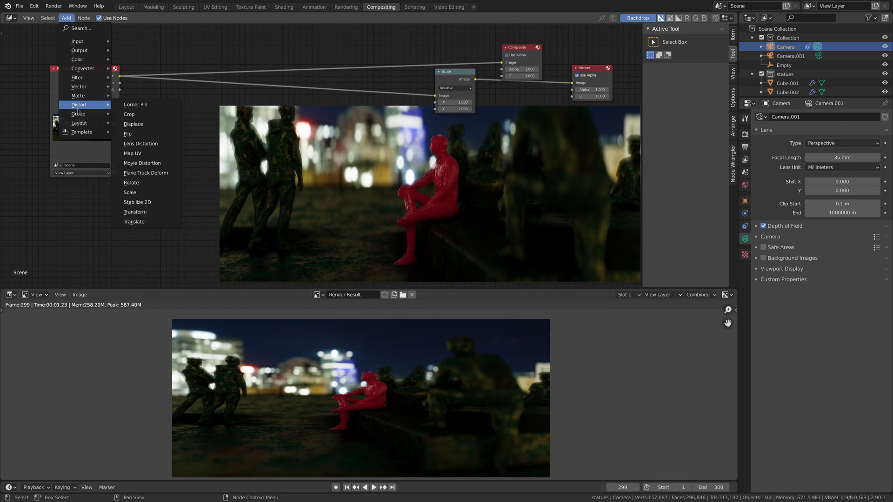
pyautogui.click(140, 143)
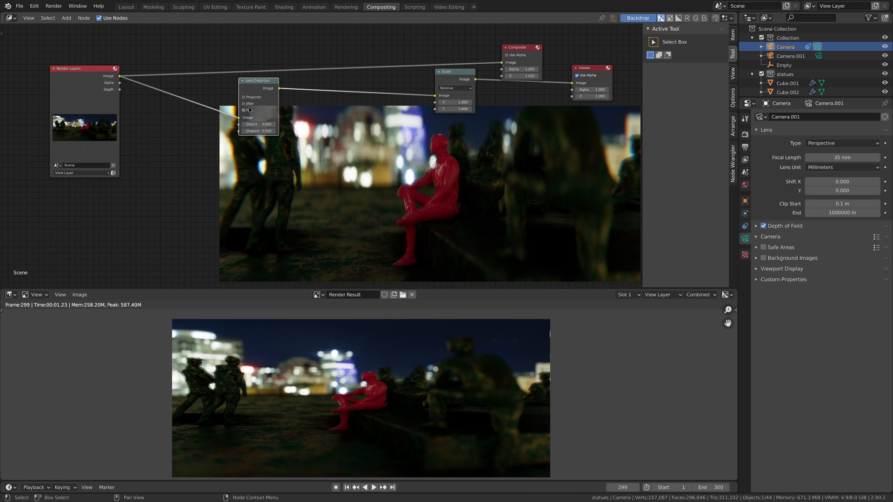
pyautogui.moveTo(258, 80); pyautogui.dragTo(173, 93)
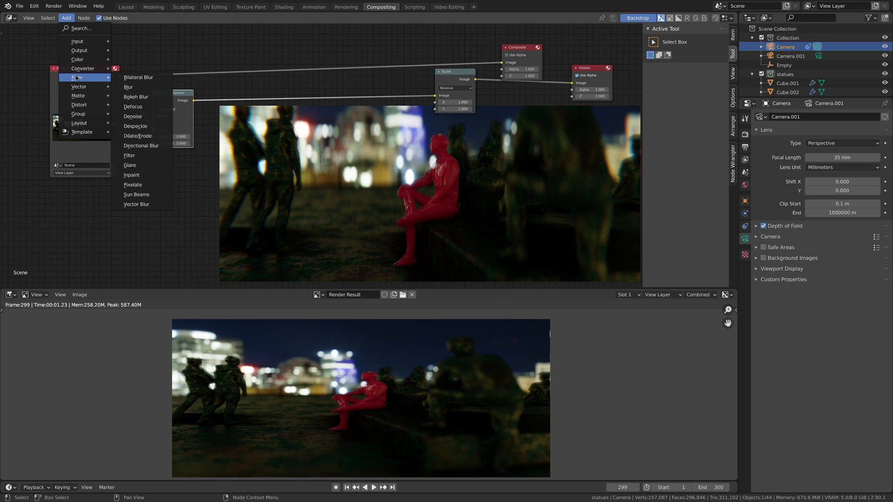
pyautogui.click(130, 165)
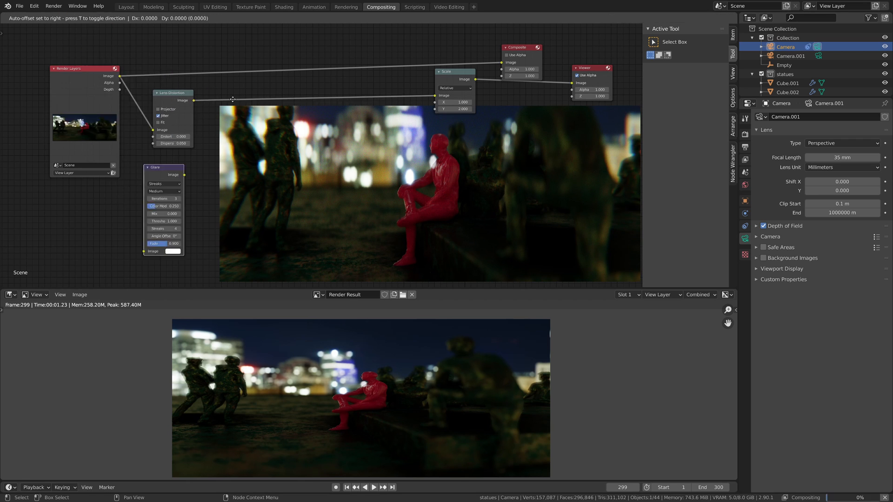
pyautogui.moveTo(162, 166); pyautogui.dragTo(259, 93)
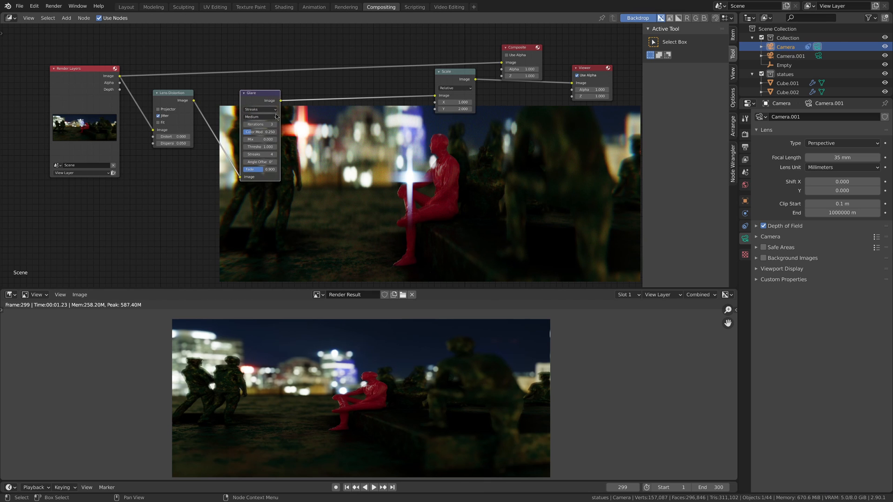
pyautogui.moveTo(261, 93); pyautogui.dragTo(220, 87)
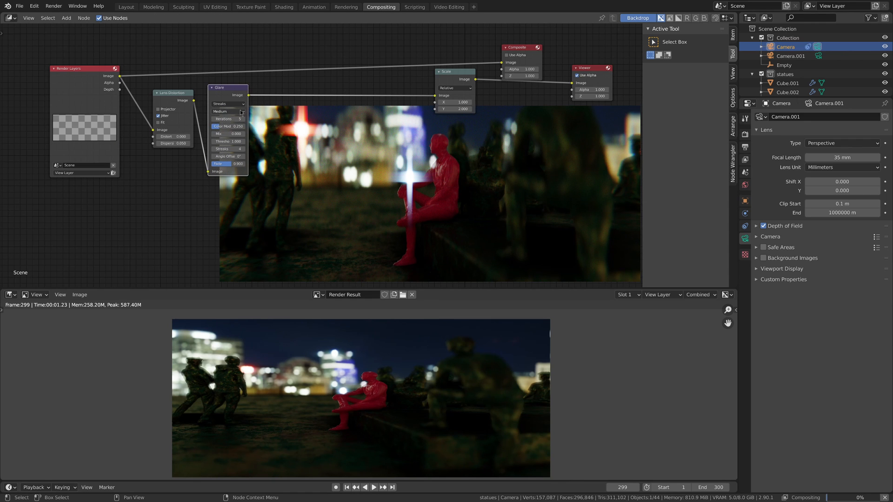
# Retune the Glare to 2 streaks with a 0.5 threshold and stronger colour modulation.
pyautogui.click(227, 149)
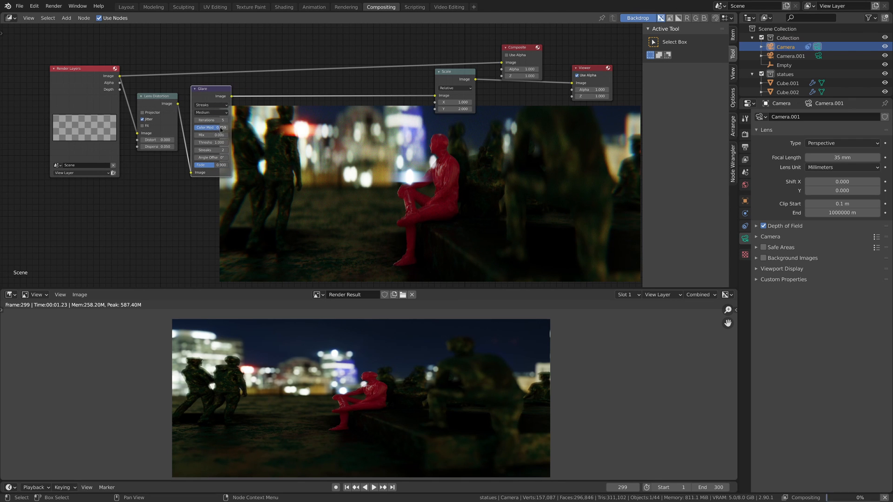
pyautogui.moveTo(211, 127); pyautogui.dragTo(204, 128)
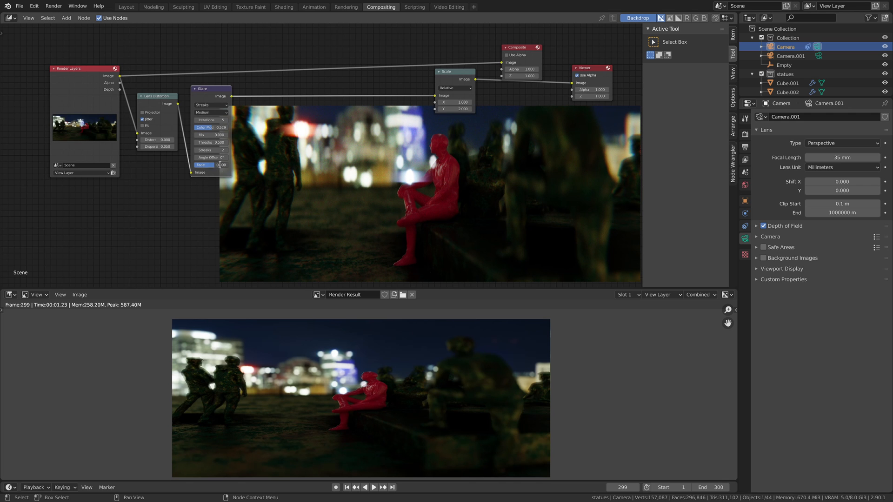
pyautogui.click(211, 165)
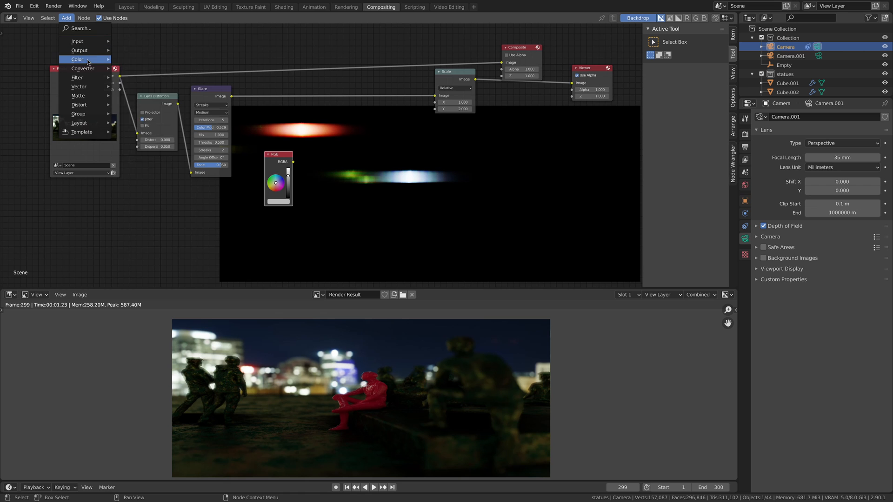
# Tint the glare streaks blue with a Mix node and Add them back over the distorted image into Scale.
pyautogui.click(88, 60)
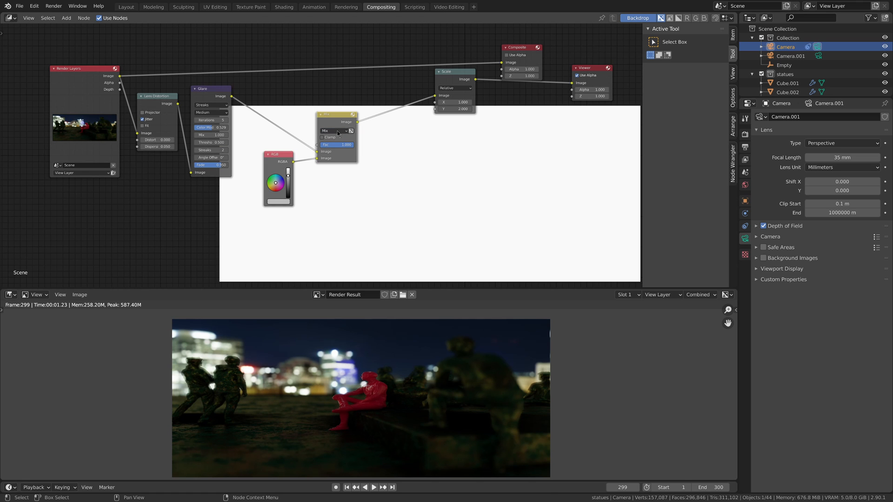
pyautogui.click(335, 130)
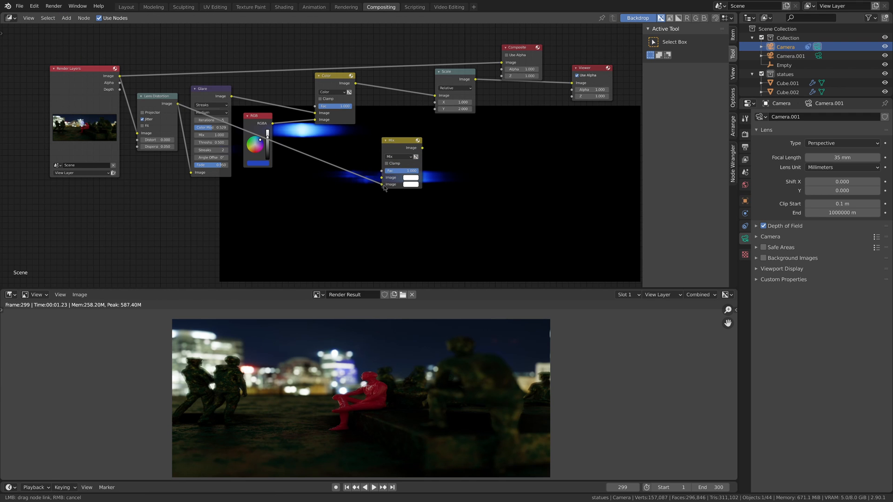
pyautogui.click(398, 156)
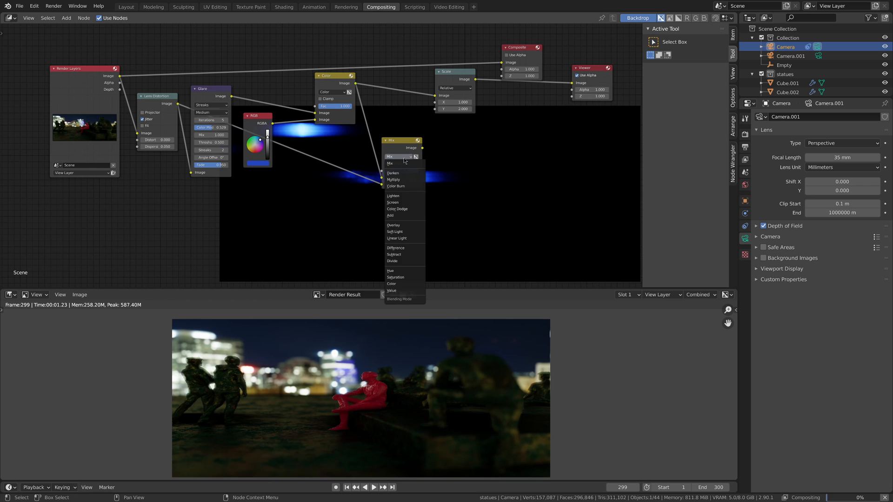
pyautogui.click(390, 215)
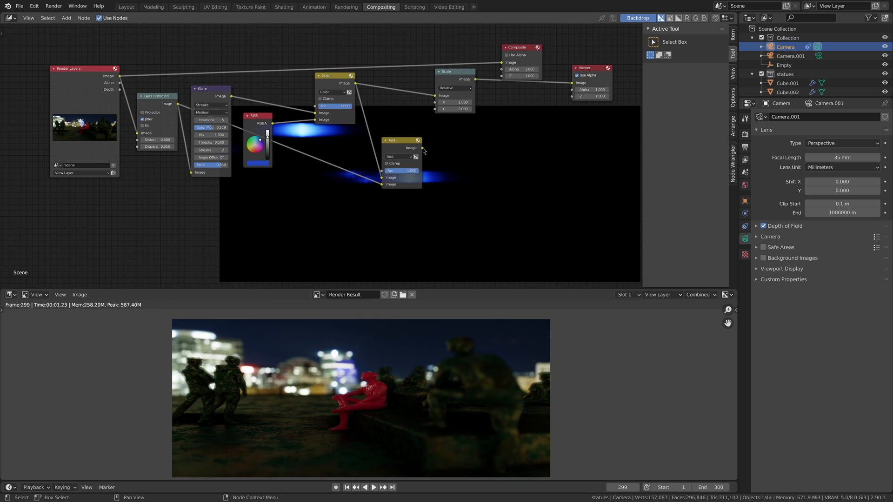
pyautogui.moveTo(402, 140); pyautogui.dragTo(397, 92)
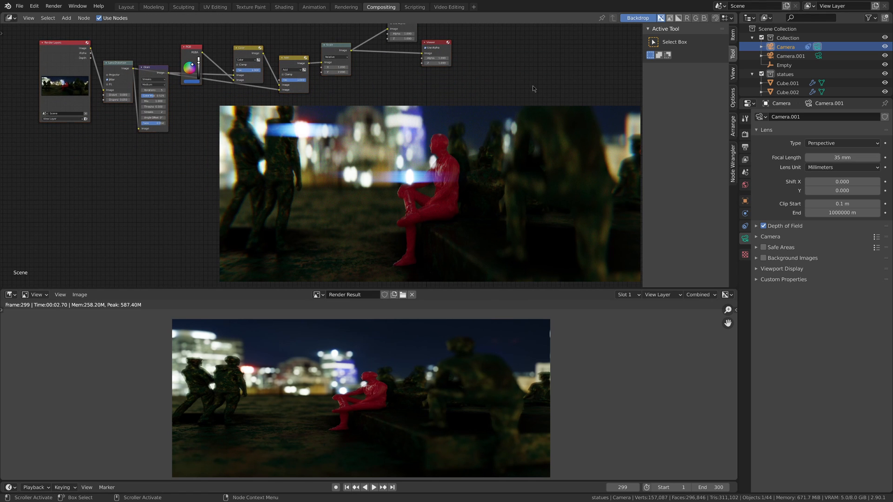
pyautogui.moveTo(483, 180)
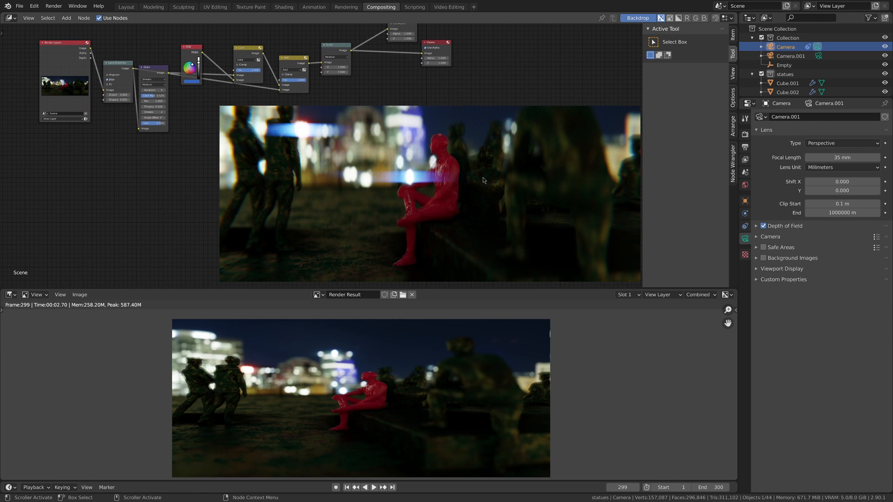
# Return from Compositing to the Layout workspace.
pyautogui.click(126, 7)
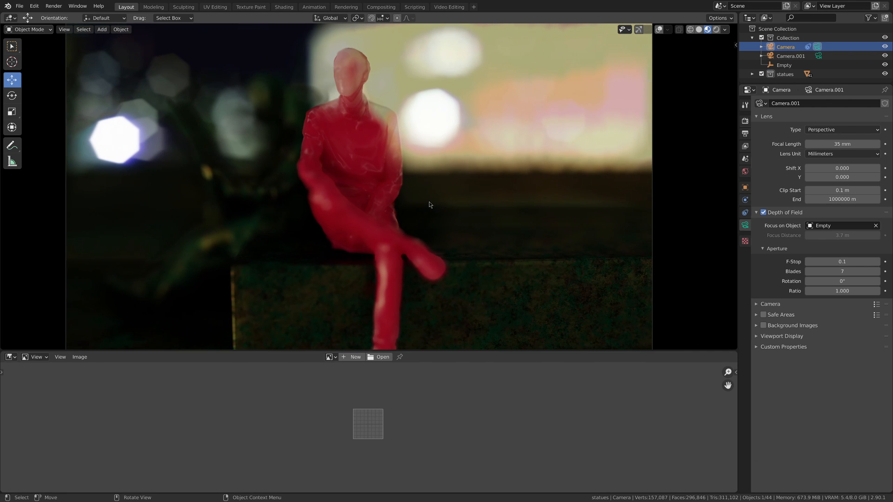
# Switch the render engine to Cycles and adjust the camera's depth-of-field F-stop.
pyautogui.click(745, 120)
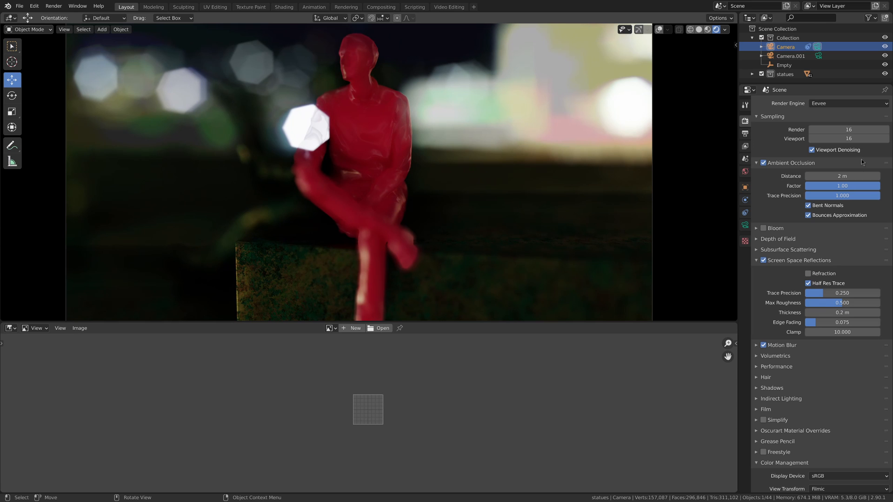
pyautogui.click(848, 103)
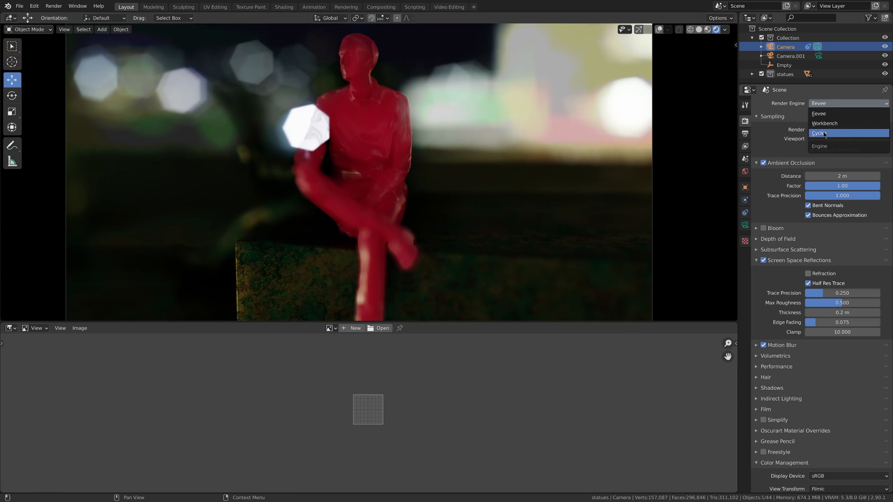
pyautogui.click(821, 133)
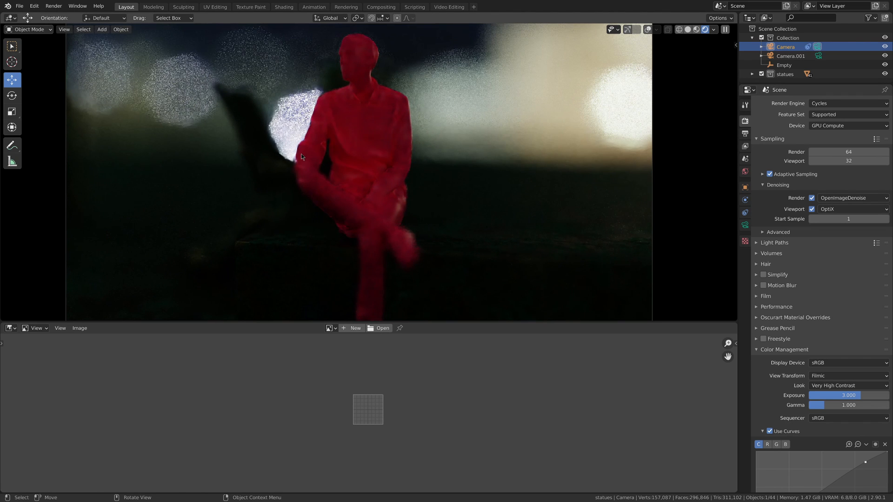
pyautogui.click(744, 225)
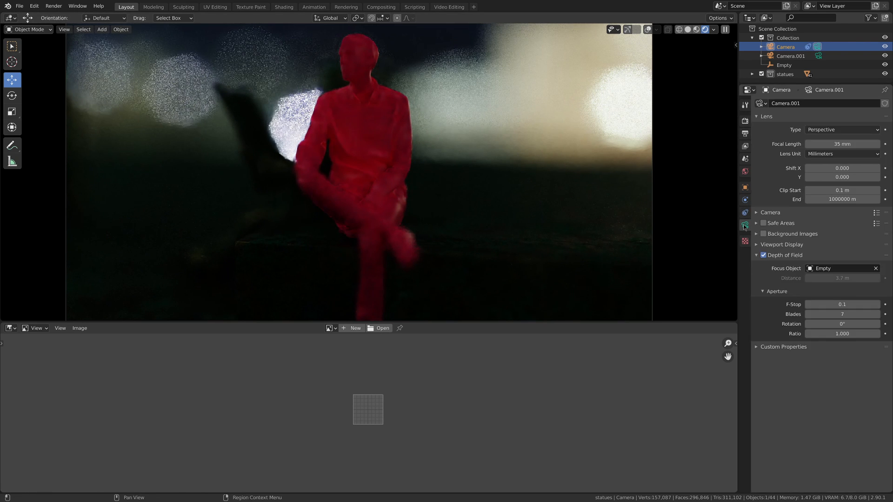
pyautogui.moveTo(842, 333); pyautogui.dragTo(854, 333)
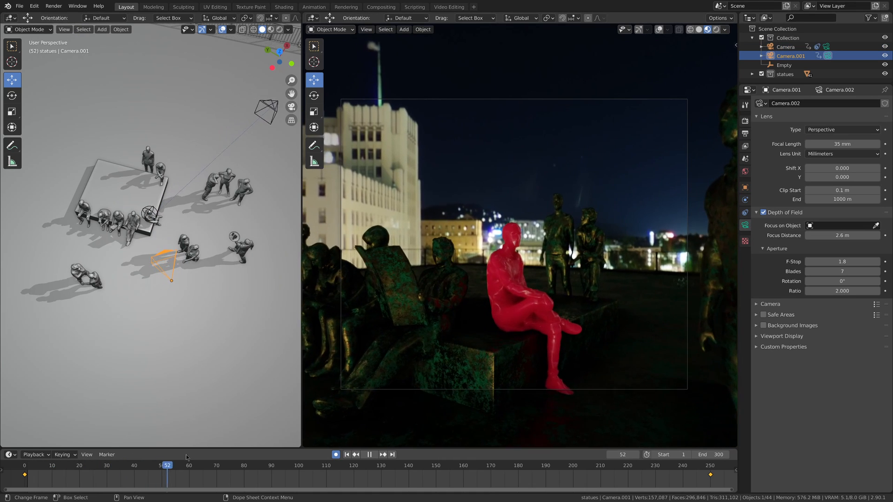
# Play the camera animation through the Timeline to review the move.
pyautogui.click(409, 465)
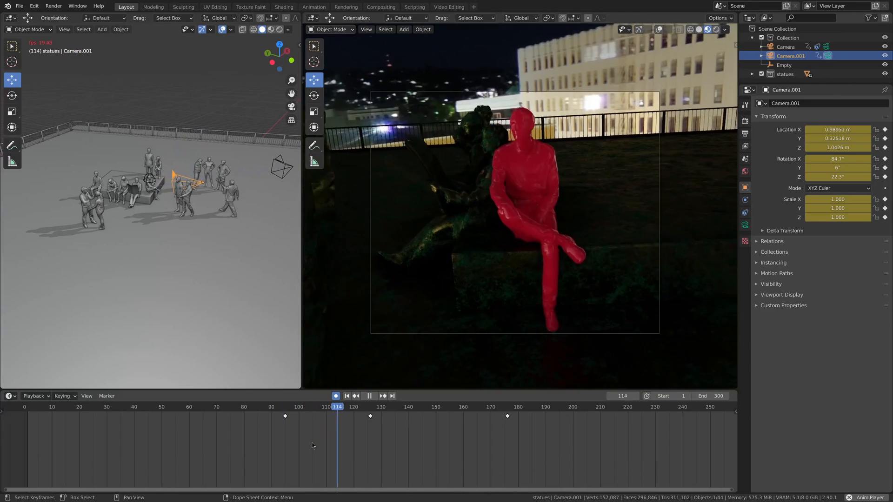
pyautogui.click(466, 407)
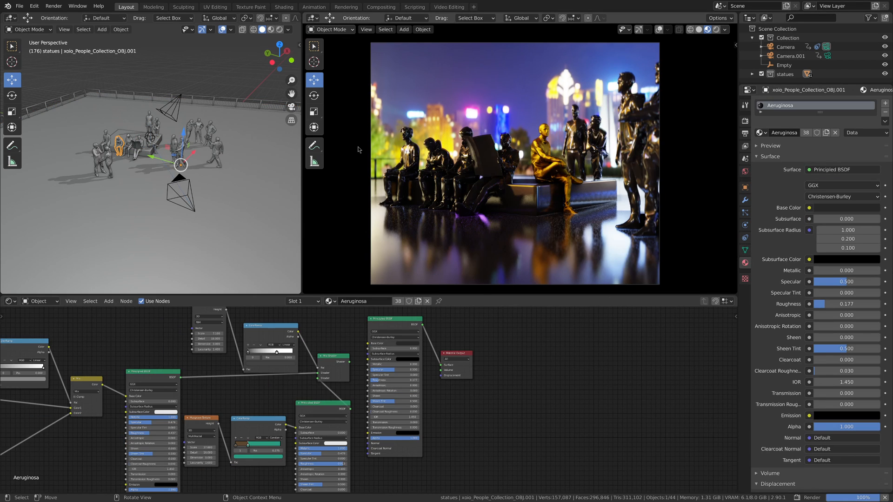
# Switch to the Compositing workspace to show the finished gold-statue shot with streak flare.
pyautogui.click(636, 300)
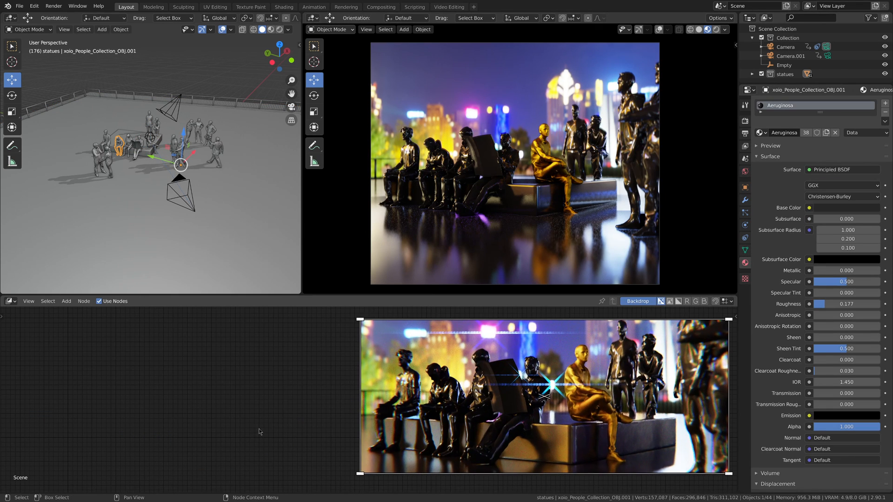
pyautogui.click(379, 7)
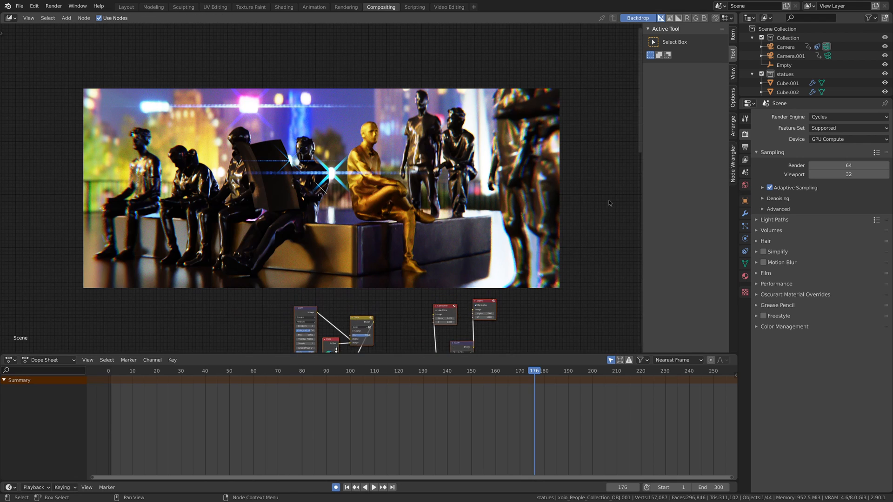